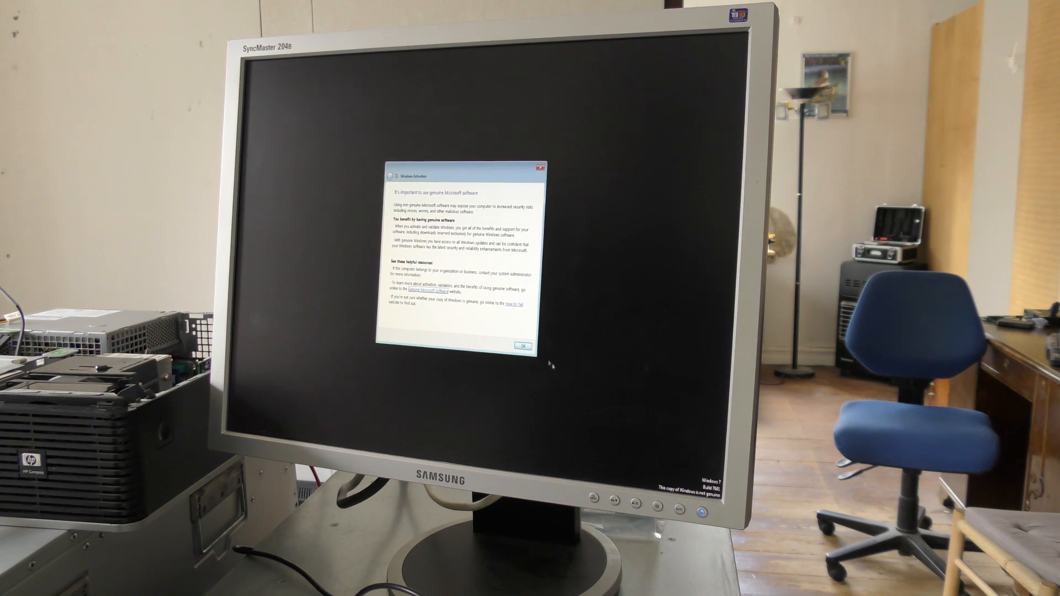
Dismiss the Windows activation notice and view Computer, where only Local Disk (C:) appears
left_click(522, 346)
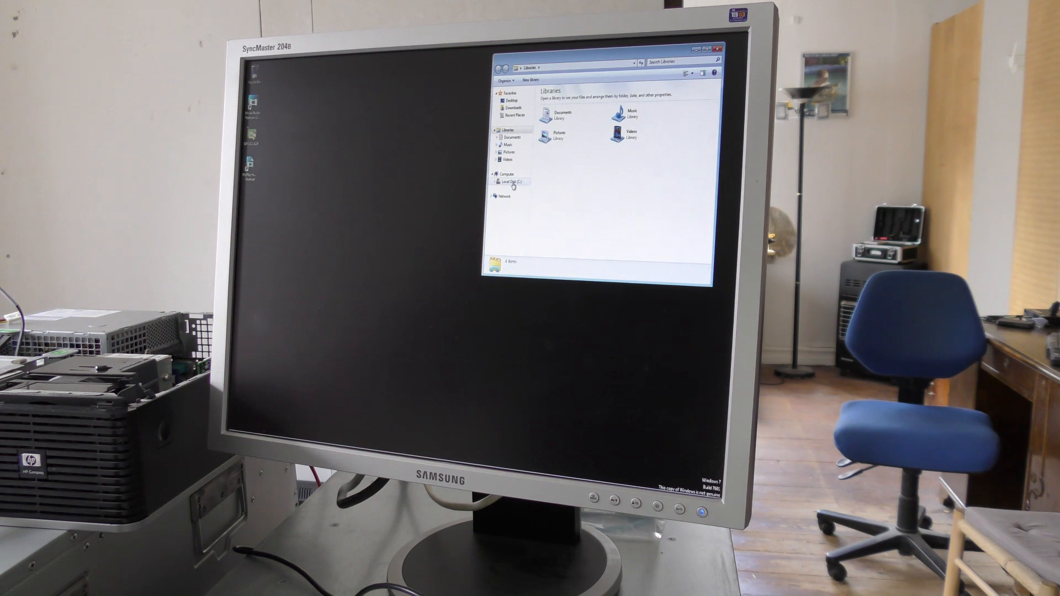
left_click(507, 174)
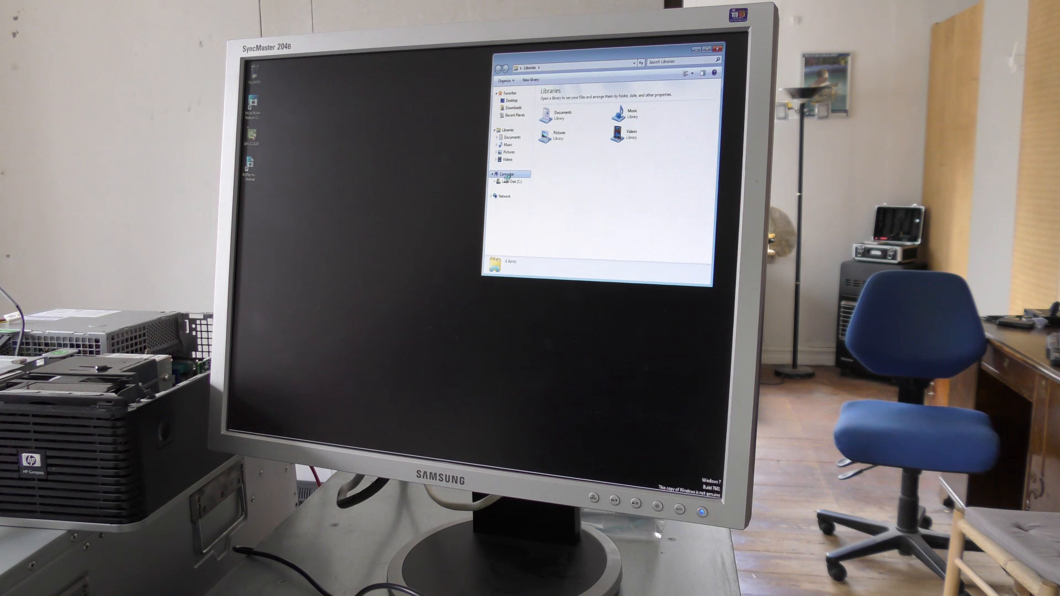
left_click(506, 174)
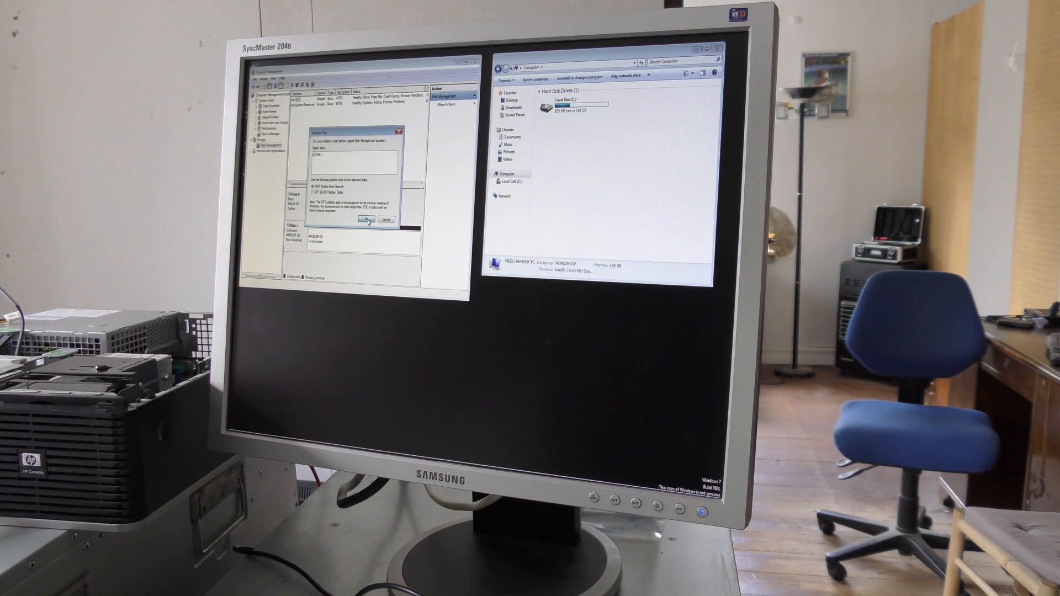
Initialize Disk 1 and convert it to a GPT disk
left_click(364, 219)
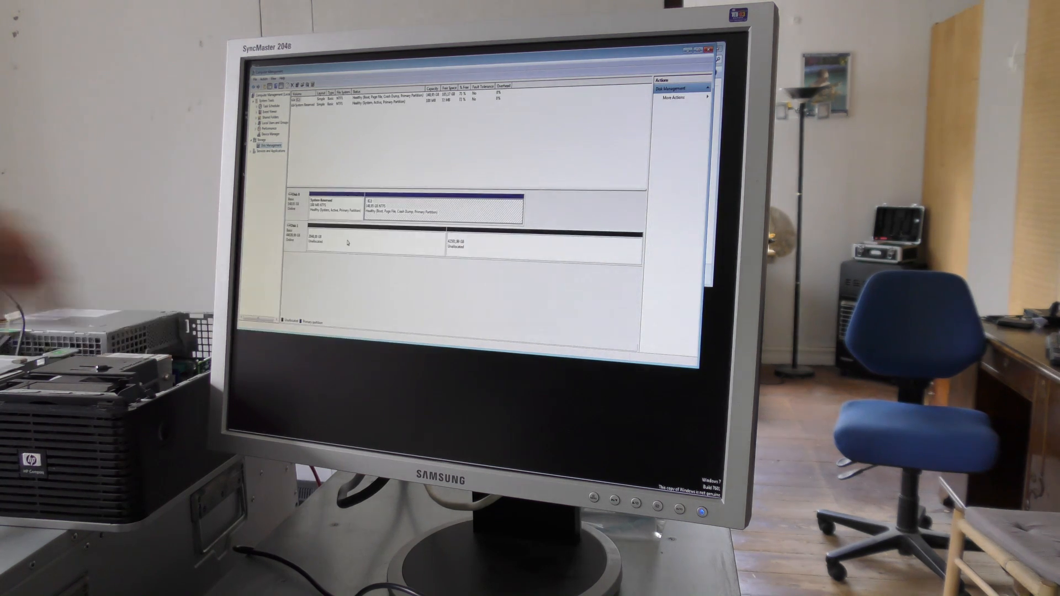
right_click(346, 242)
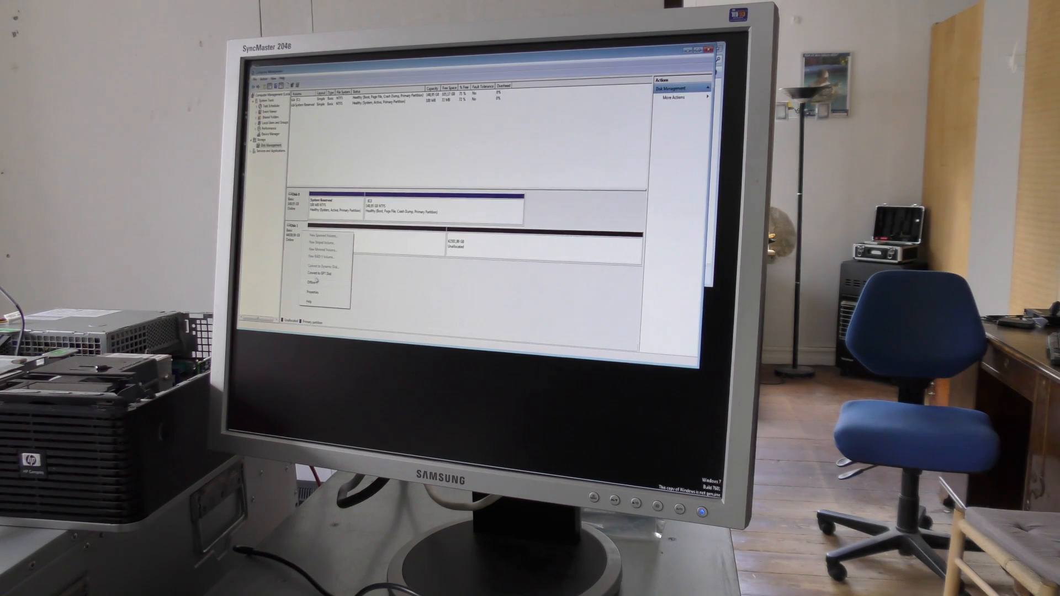
left_click(373, 277)
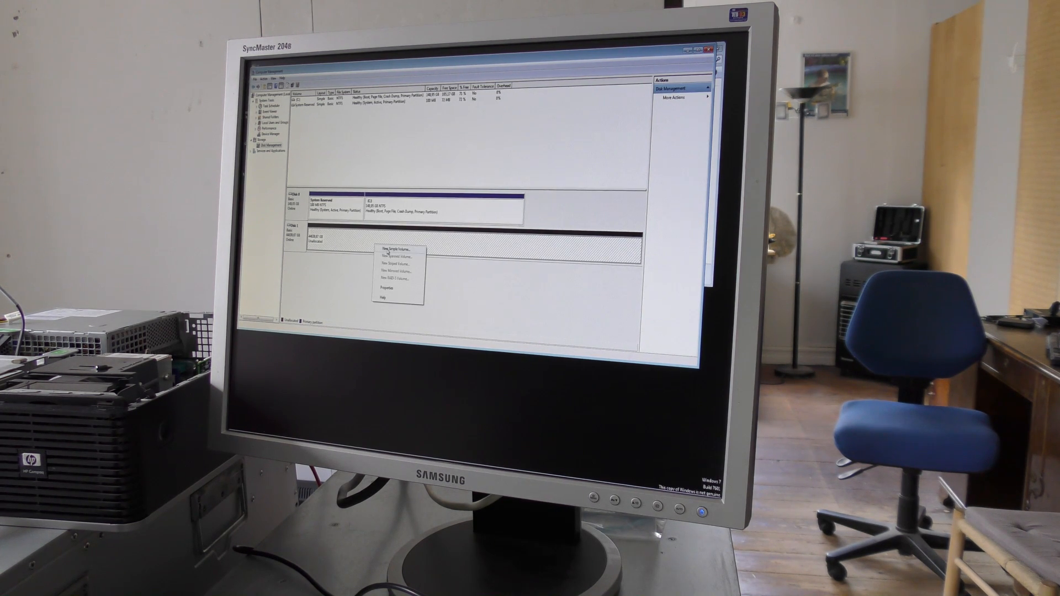
Launch the New Simple Volume wizard on the unallocated space and accept the maximum size
left_click(393, 249)
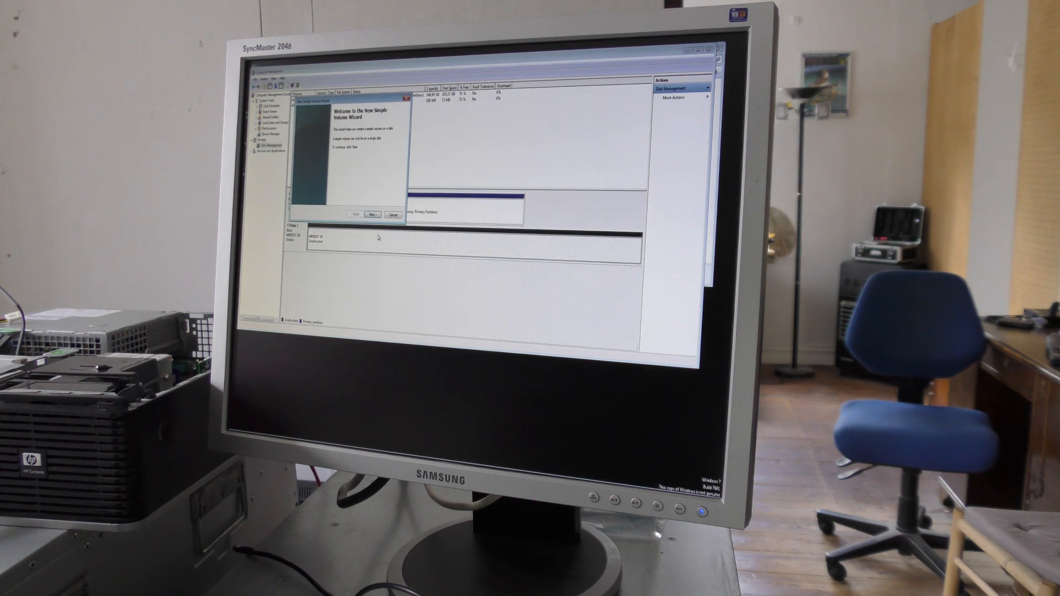
left_click(372, 214)
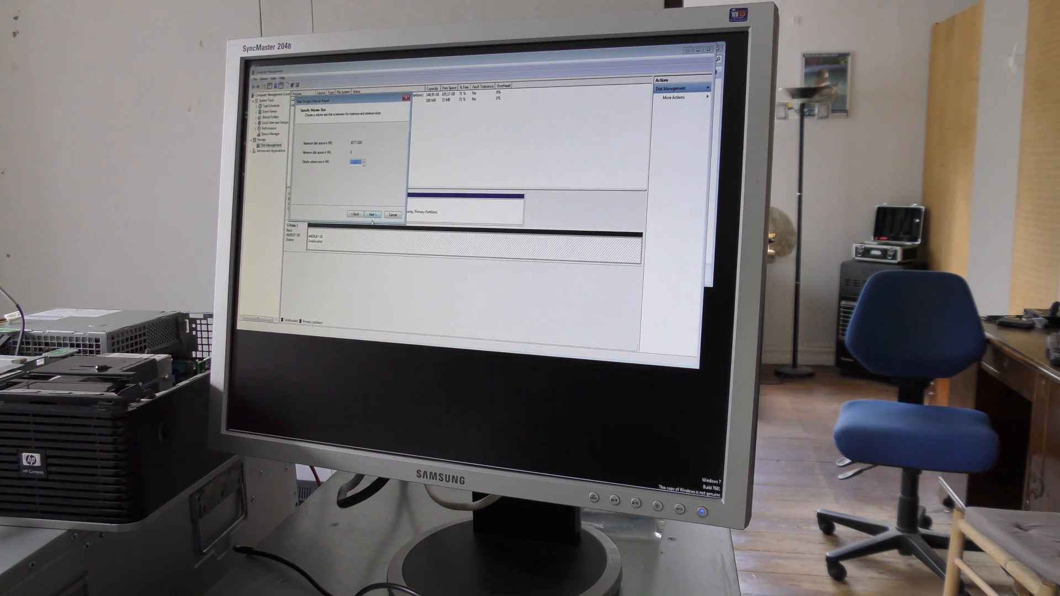
left_click(370, 214)
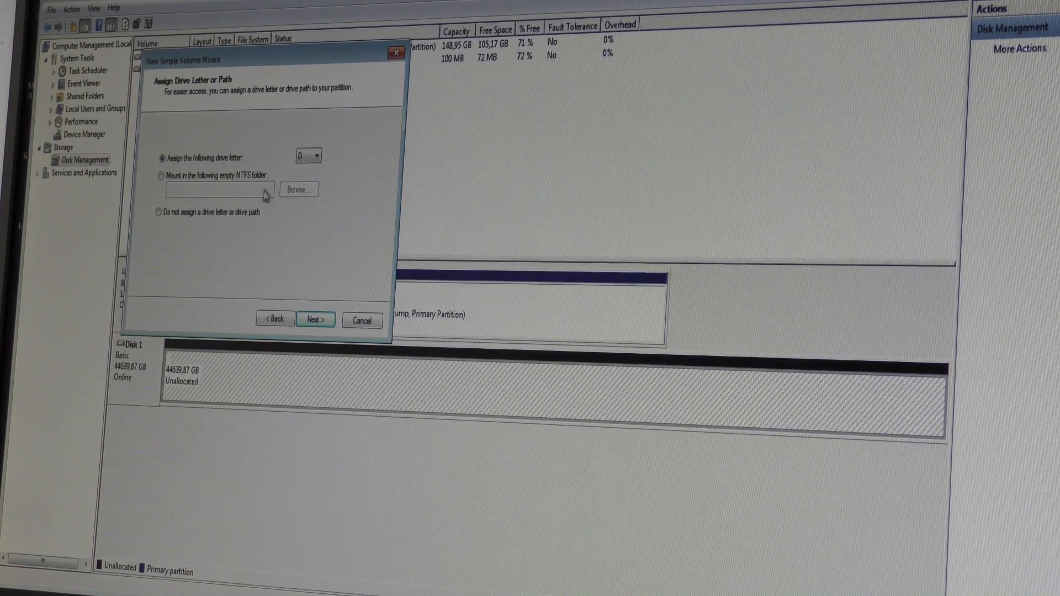
mouse_move(241, 327)
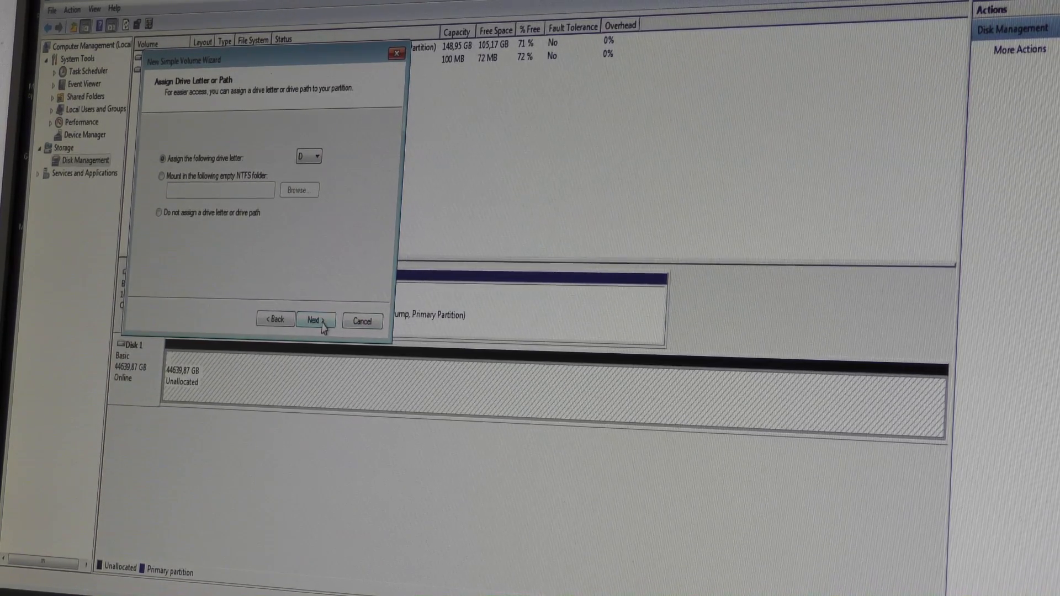
Keep drive letter D and NTFS, label the volume 'TheBigDrive', and continue
left_click(313, 319)
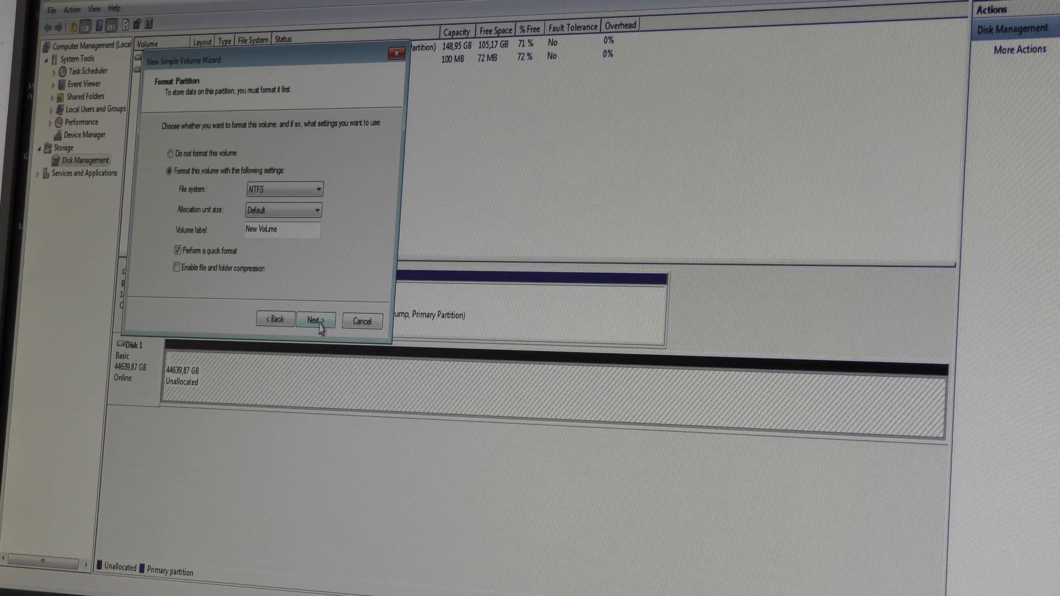
left_click(316, 189)
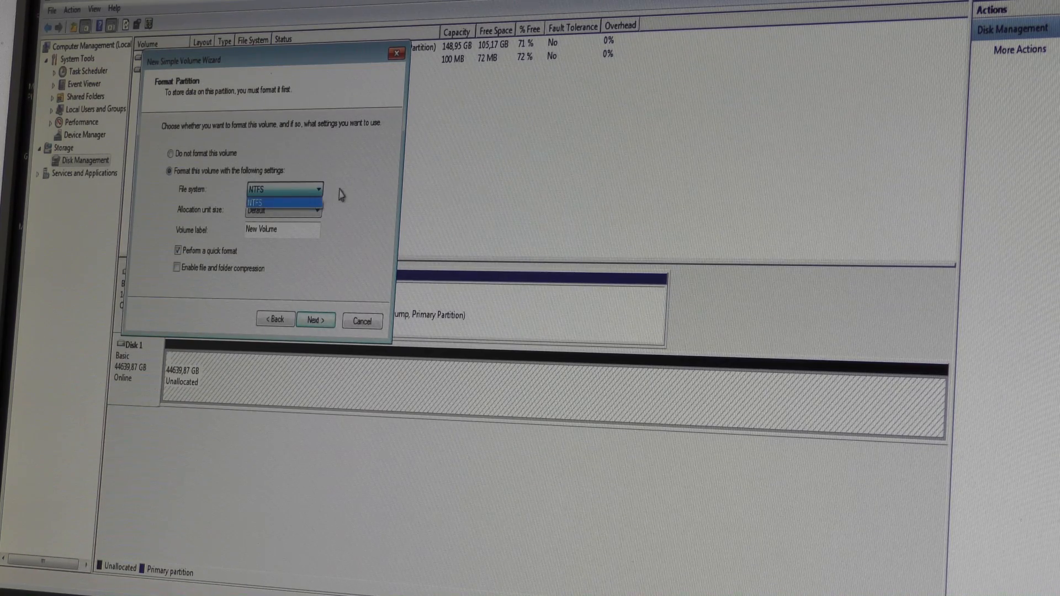
left_click(282, 189)
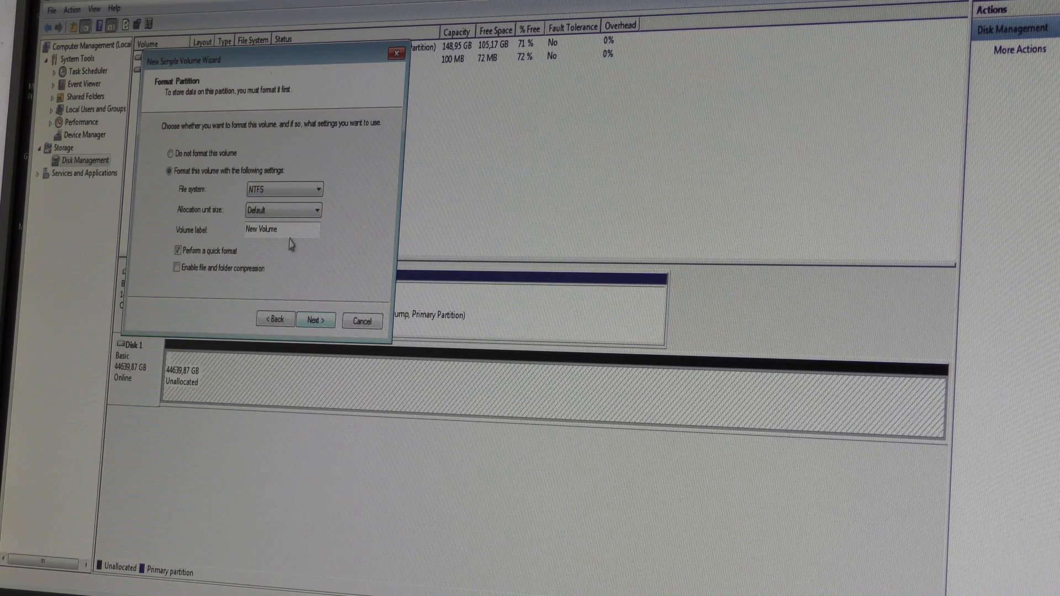
triple_click(280, 228)
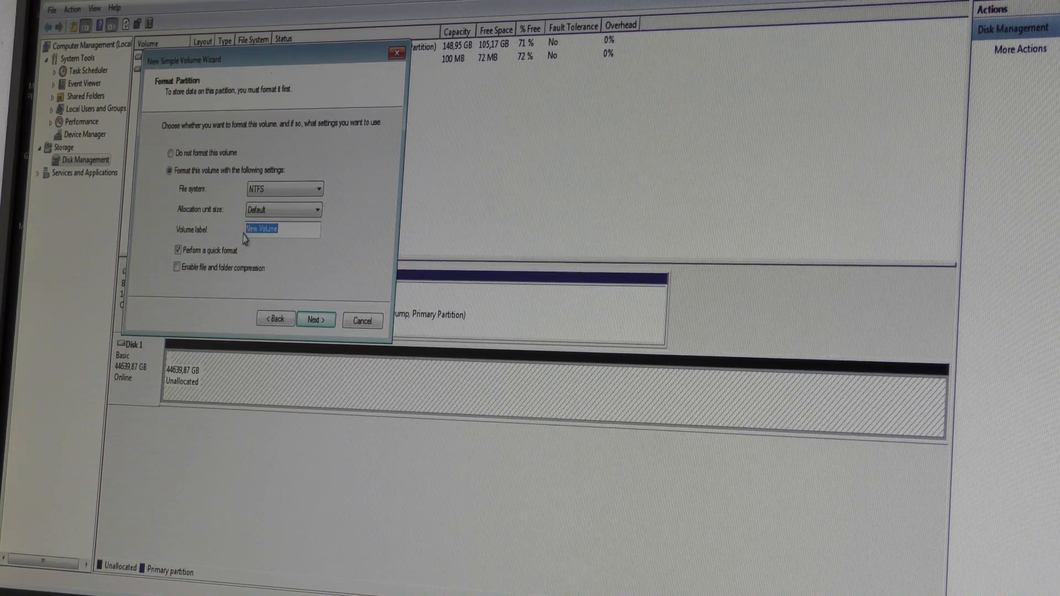
type("T")
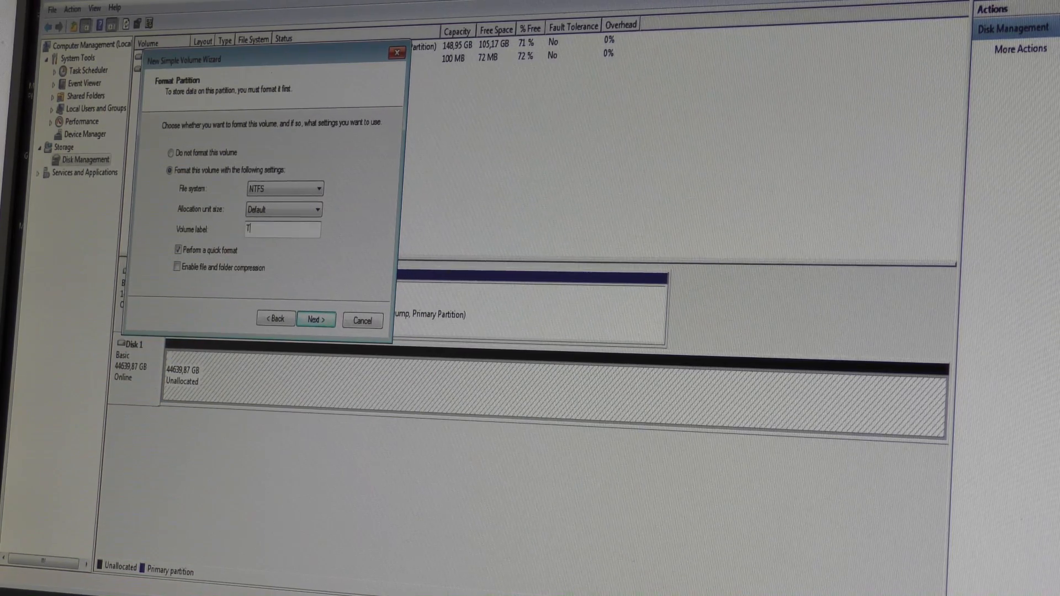
type("eeBig")
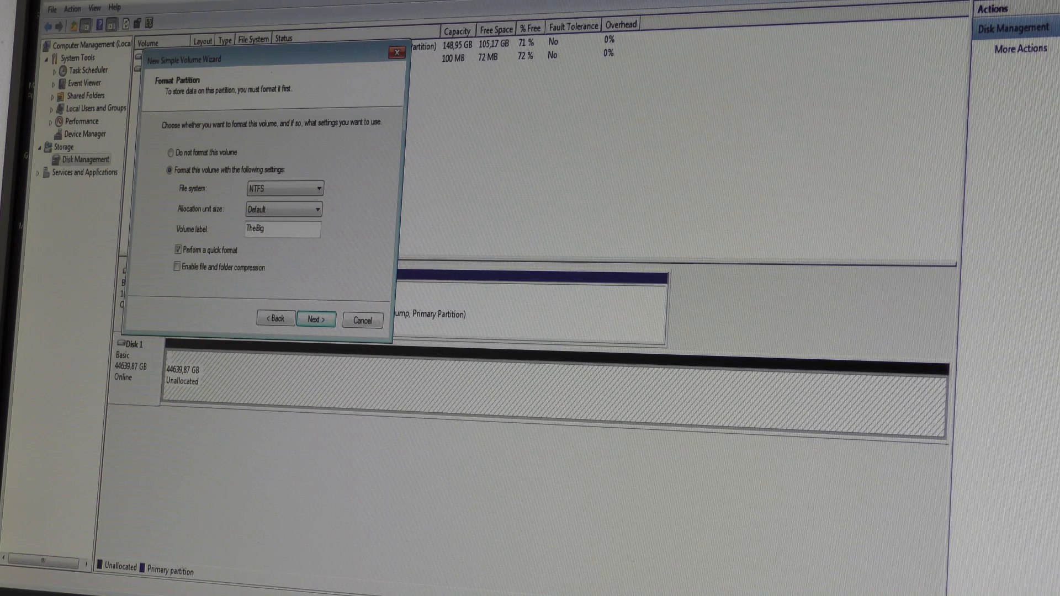
type("Drive")
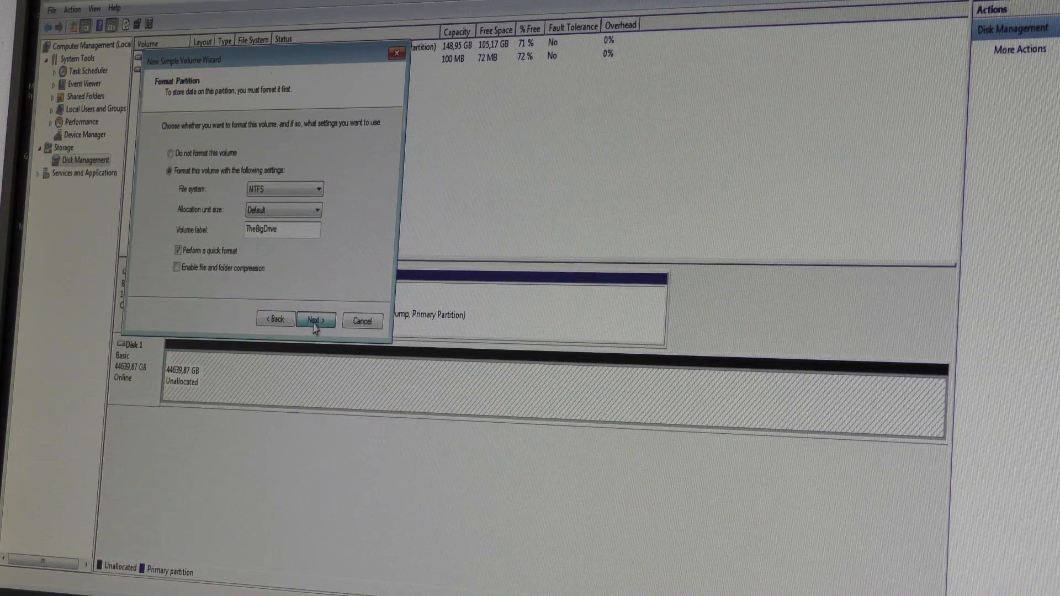
left_click(314, 320)
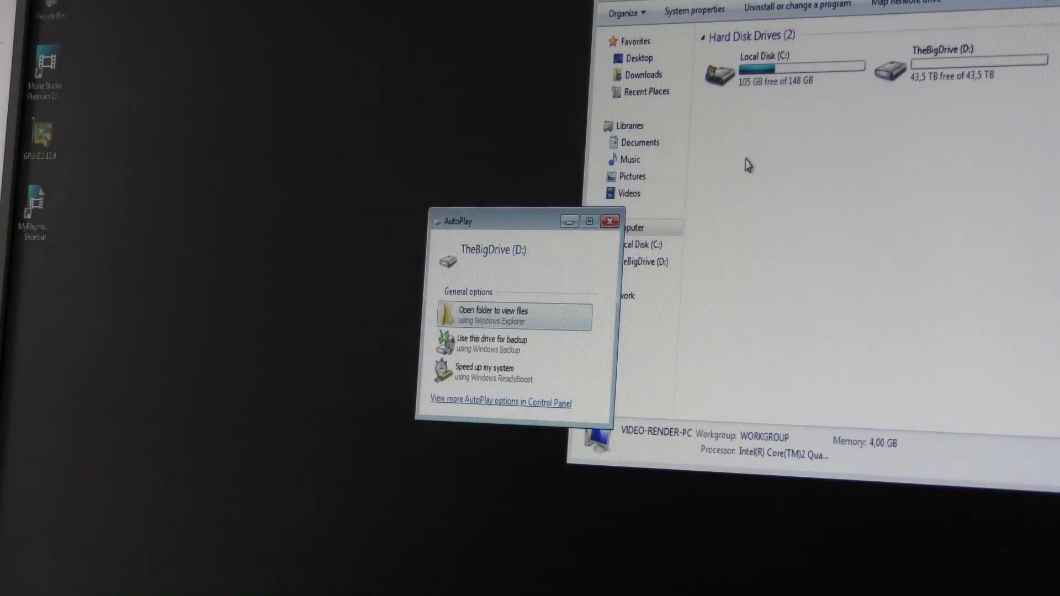
Close AutoPlay and select TheBigDrive (D:) to see 43.5 TB NTFS details
left_click(609, 221)
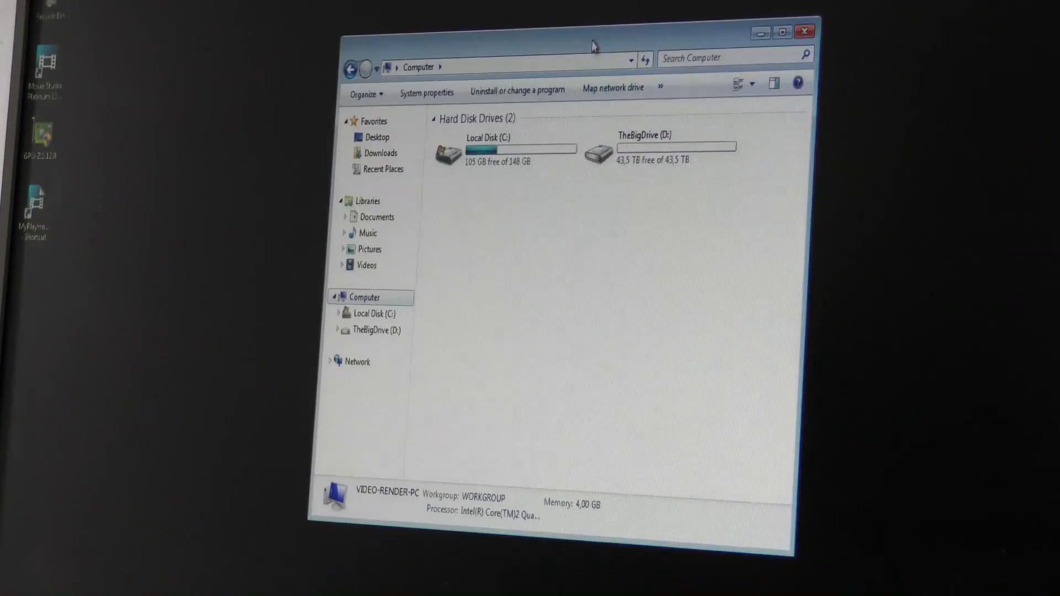
left_click(659, 147)
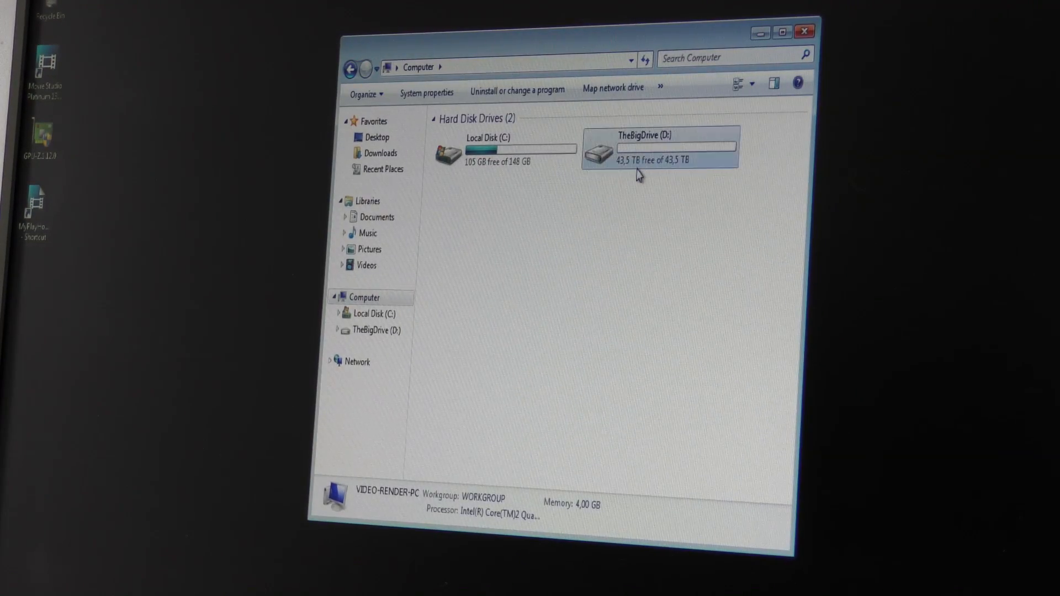
left_click(659, 147)
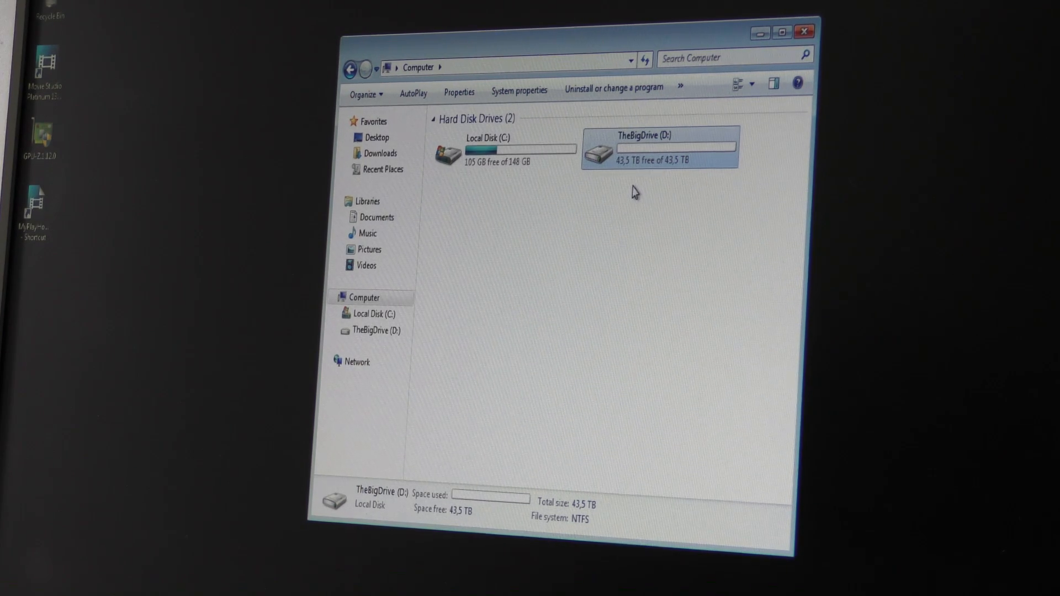
mouse_move(605, 51)
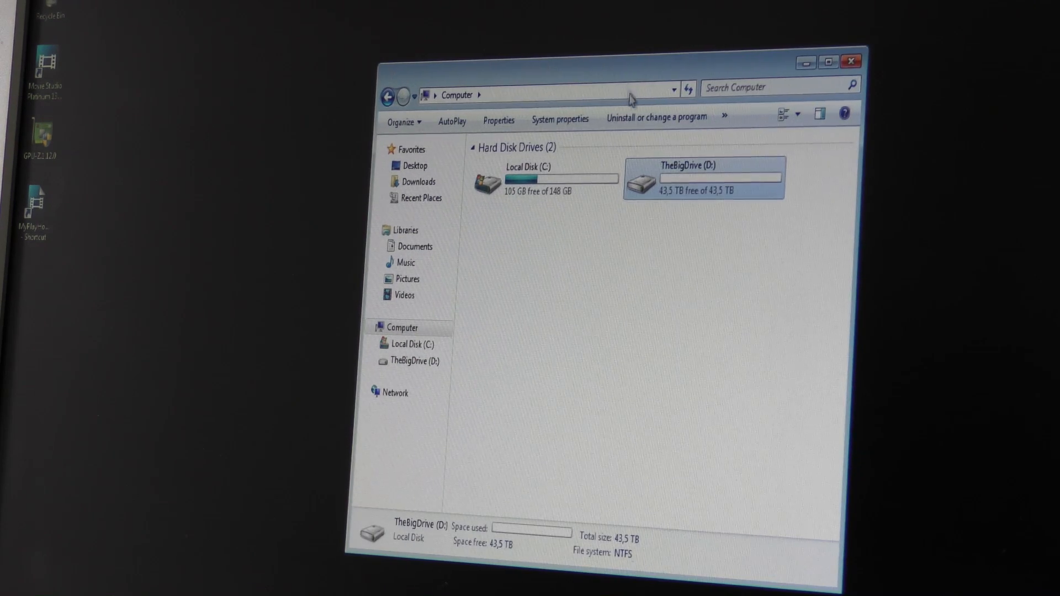
mouse_move(598, 215)
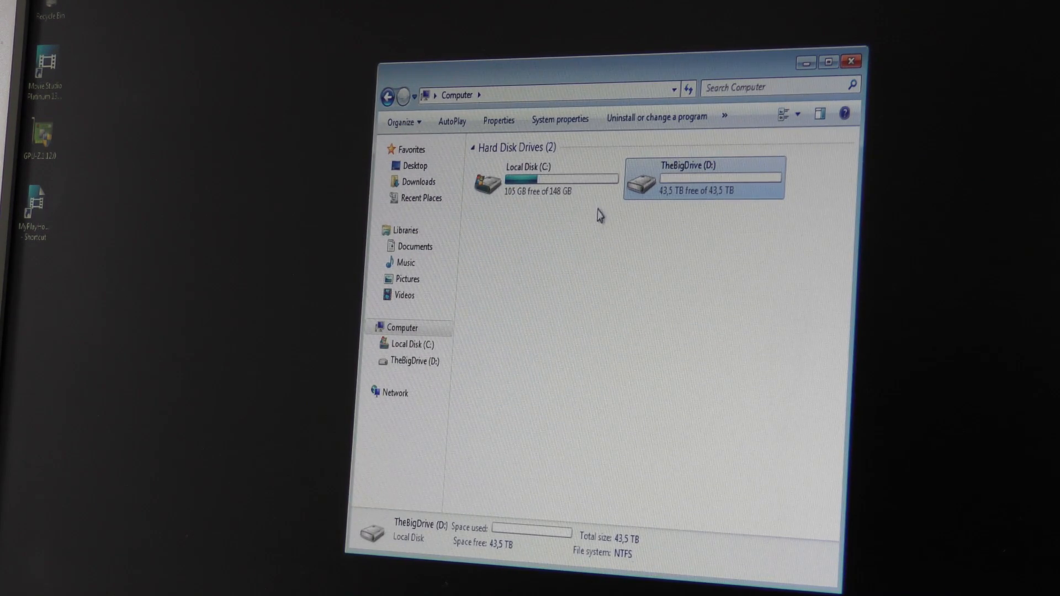